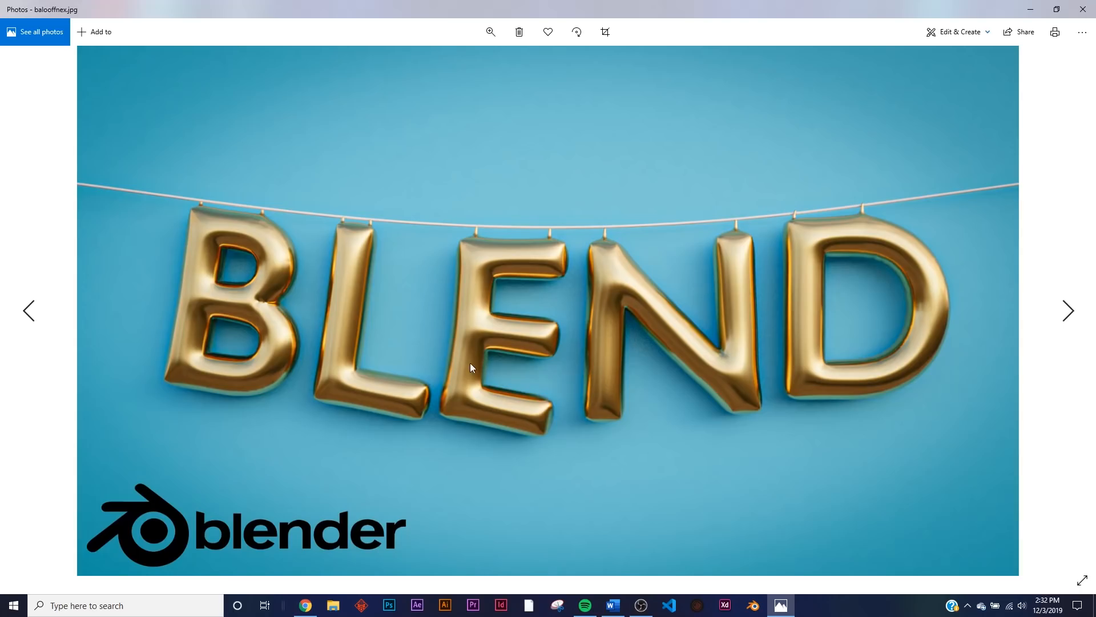
mouse_move(273, 319)
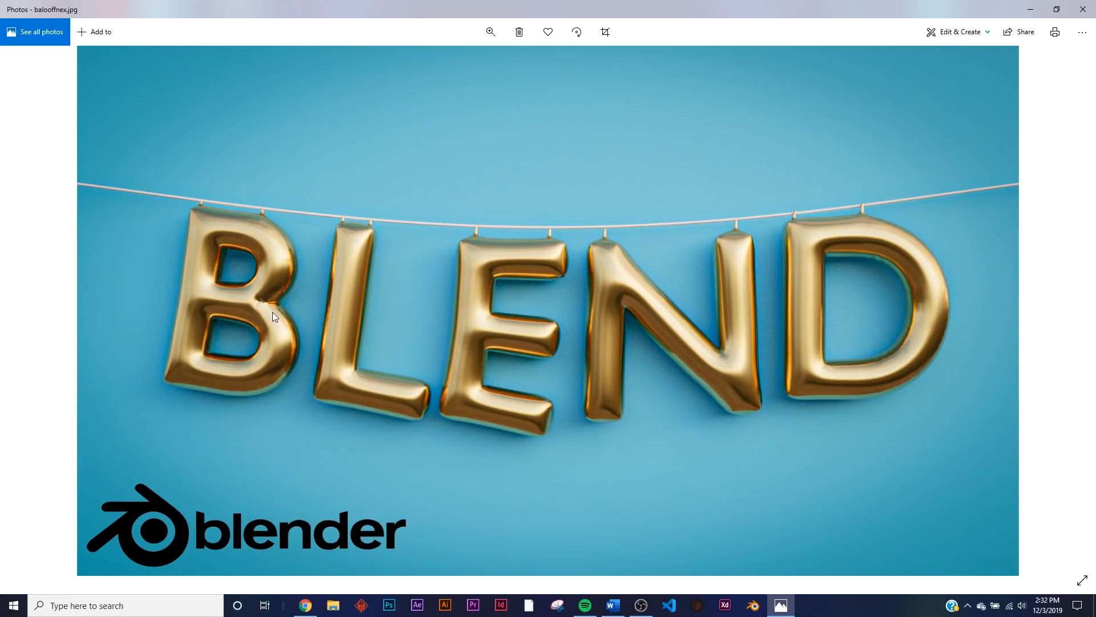
mouse_move(614, 84)
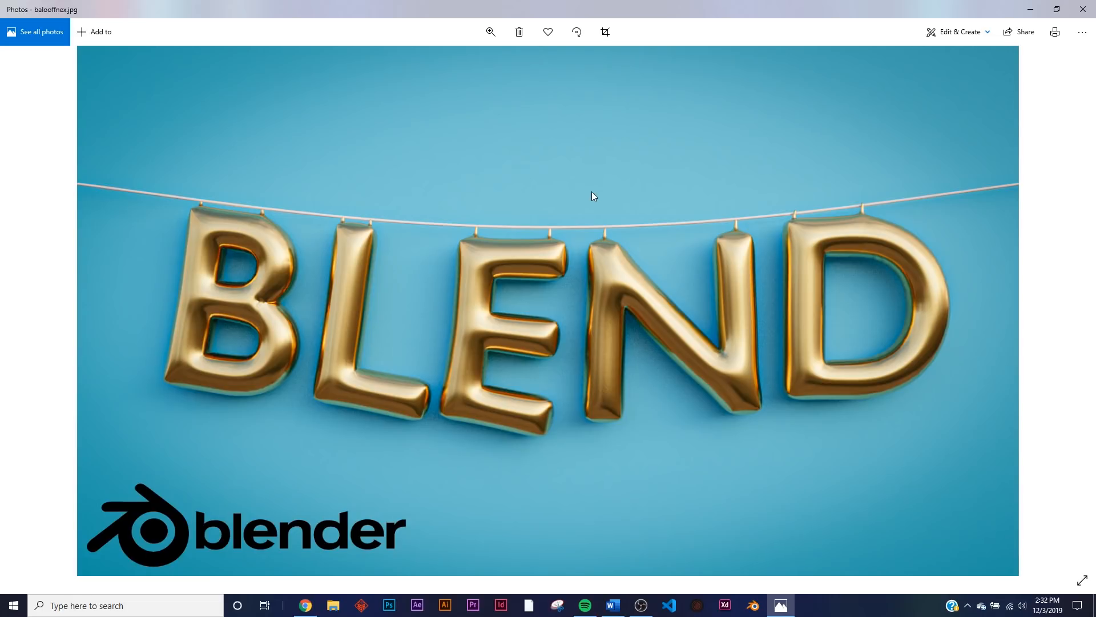
mouse_move(176, 294)
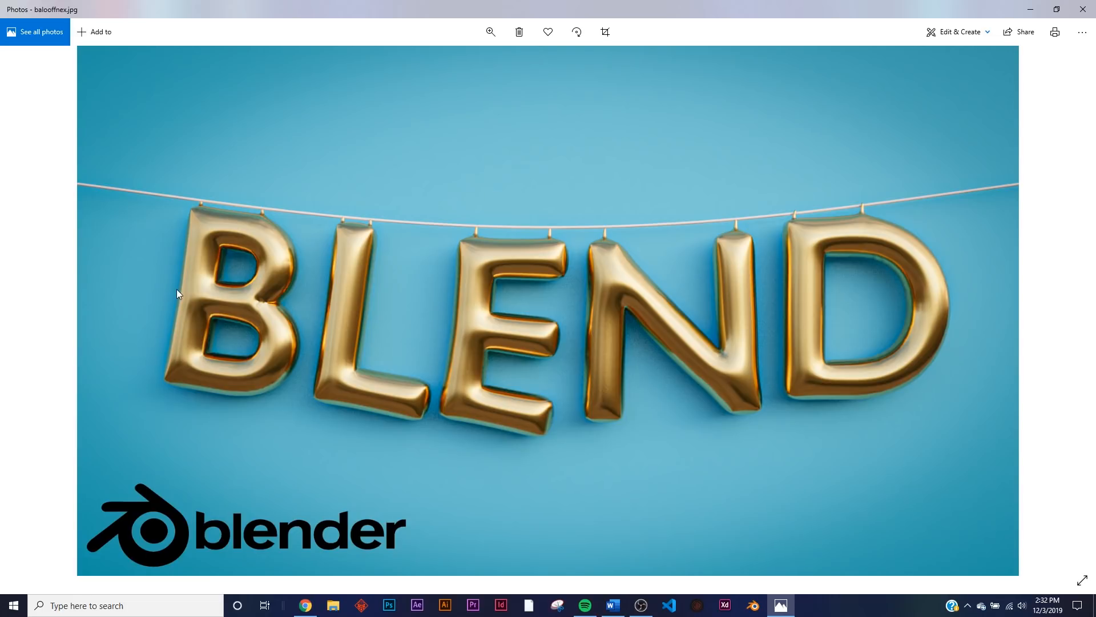
mouse_move(401, 379)
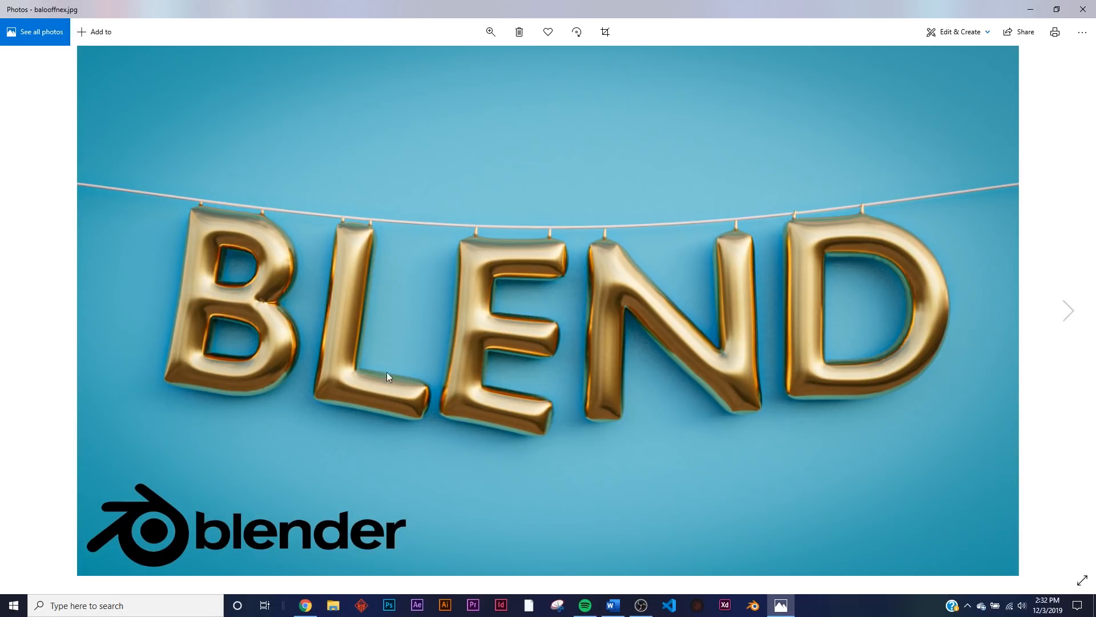
mouse_move(696, 302)
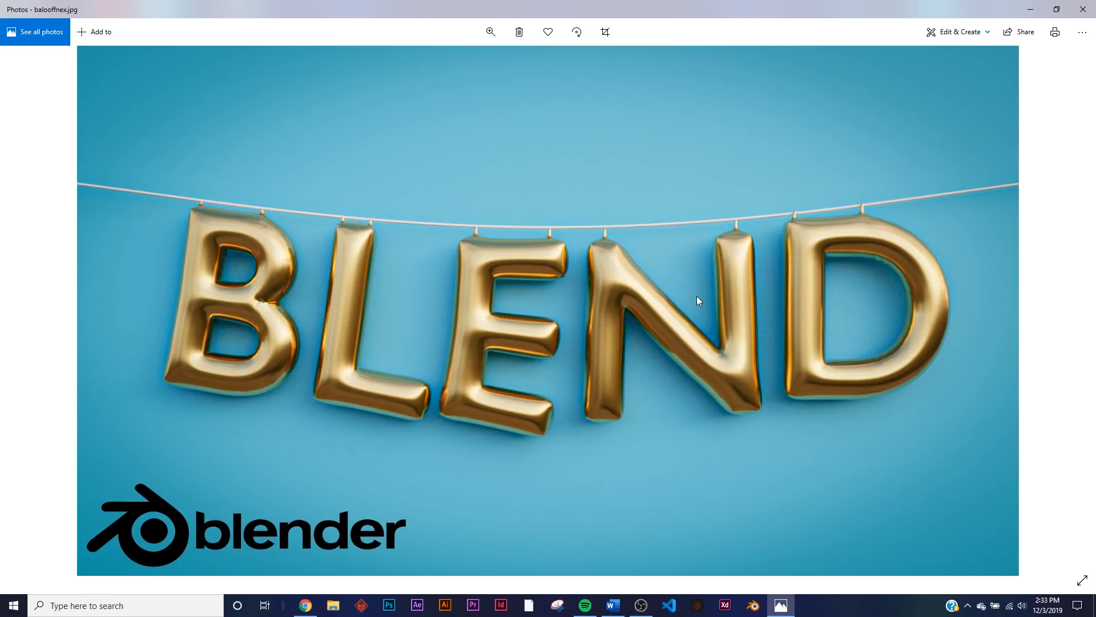
mouse_move(1038, 457)
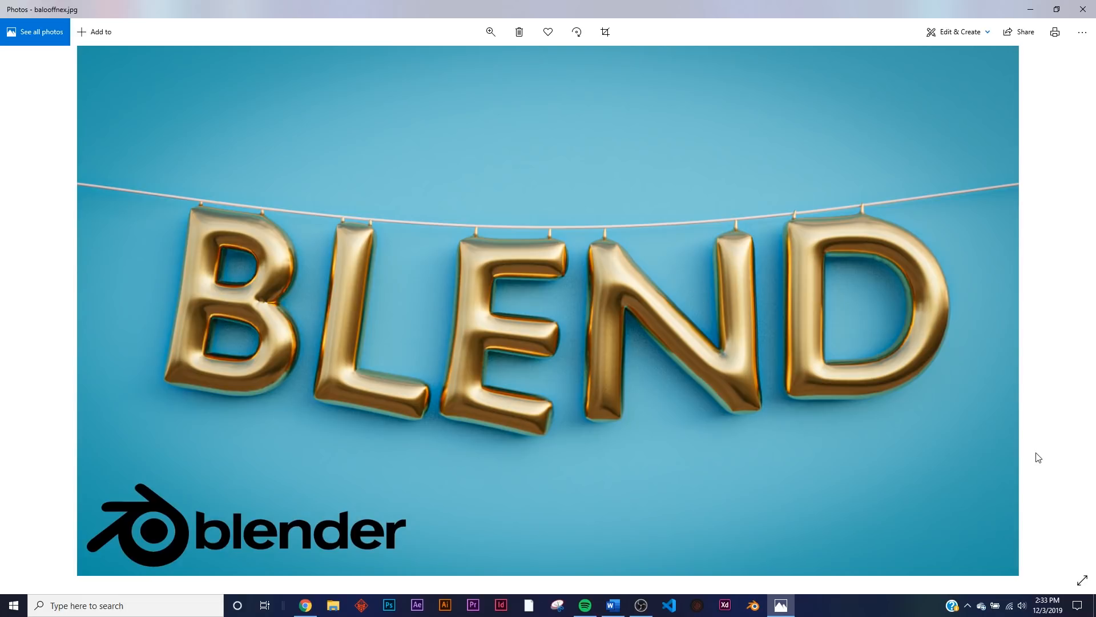
mouse_move(781, 404)
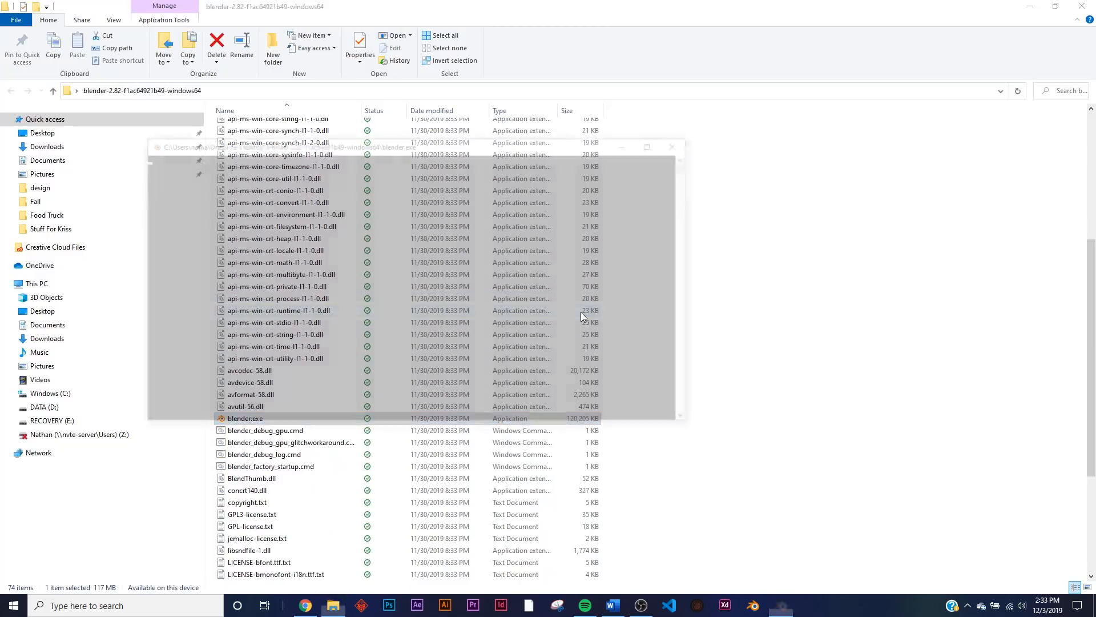
Step: Launch blender.exe from the Blender install folder after viewing the gold BLEND reference
double_click(245, 418)
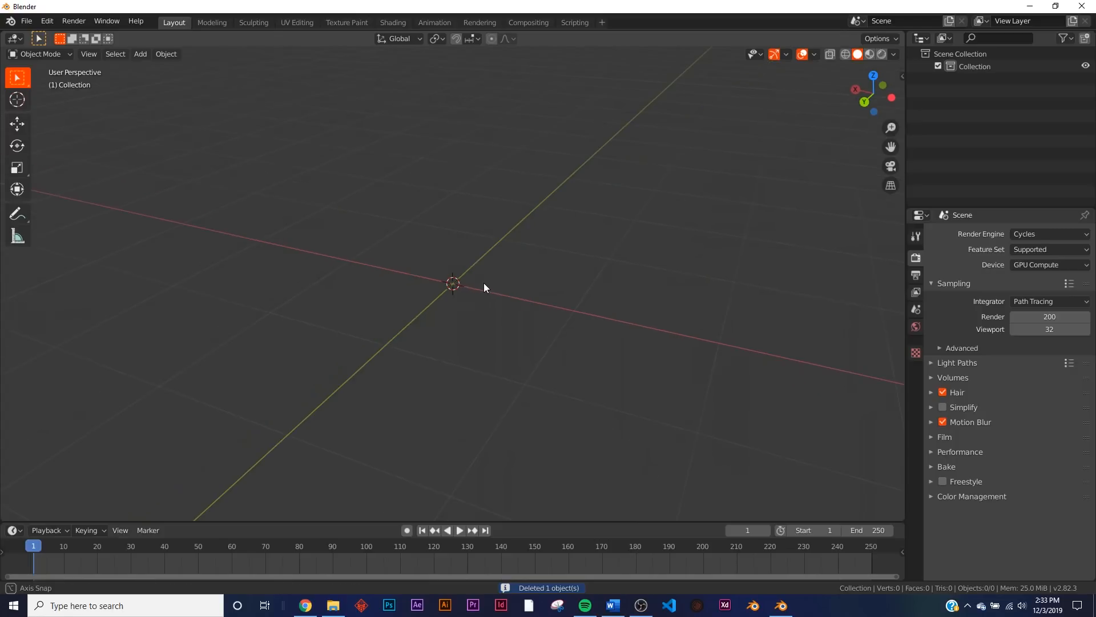
Step: Add a cube, enter Edit Mode, and pick Inset Faces to build a side box
left_click(140, 54)
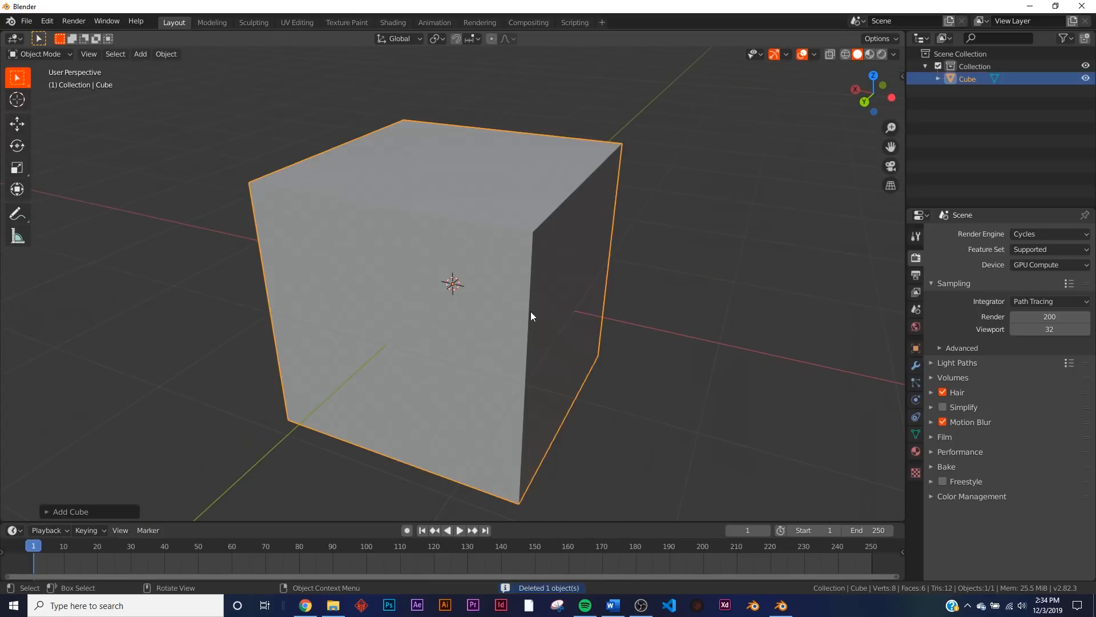
key("Tab")
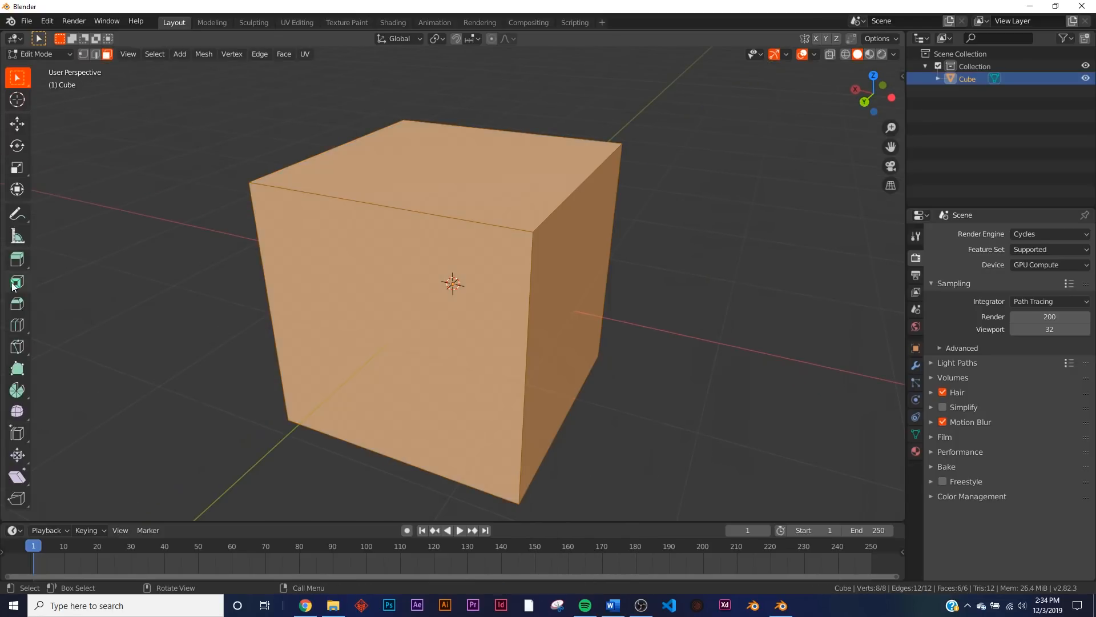
left_click(17, 281)
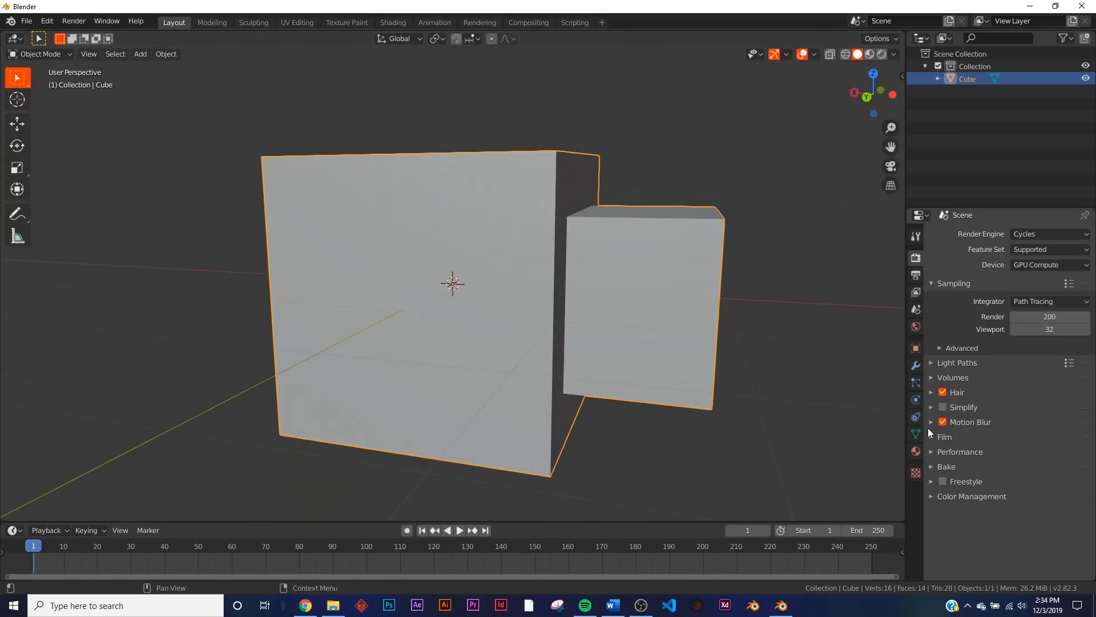
Step: Give the cube cloth physics with pressure 3 and custom target volume, plus a ground plane
left_click(916, 416)
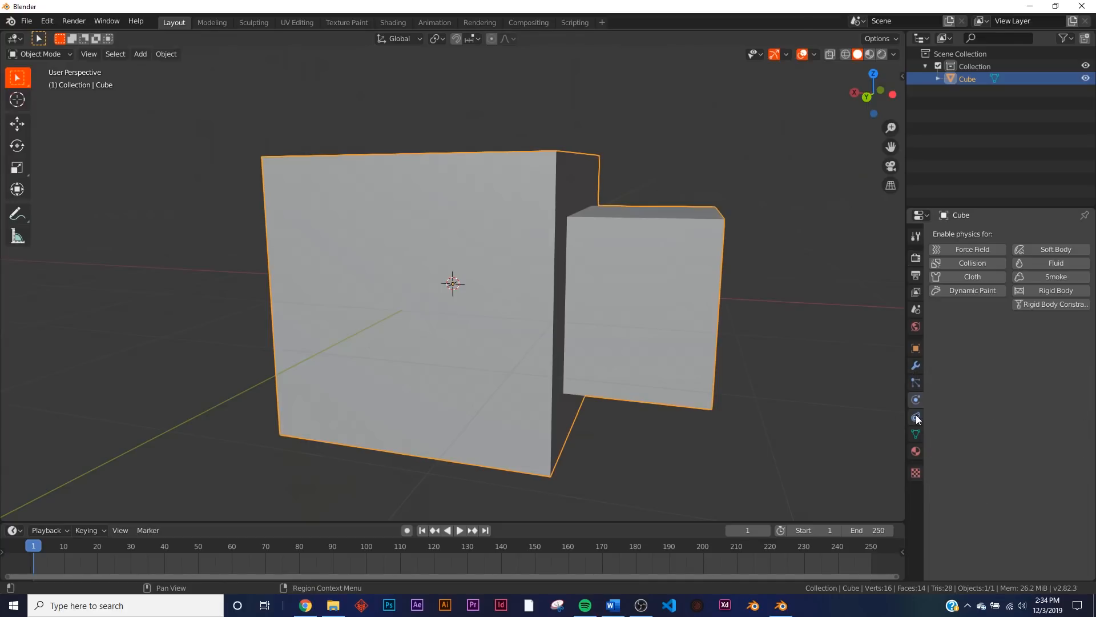
left_click(971, 277)
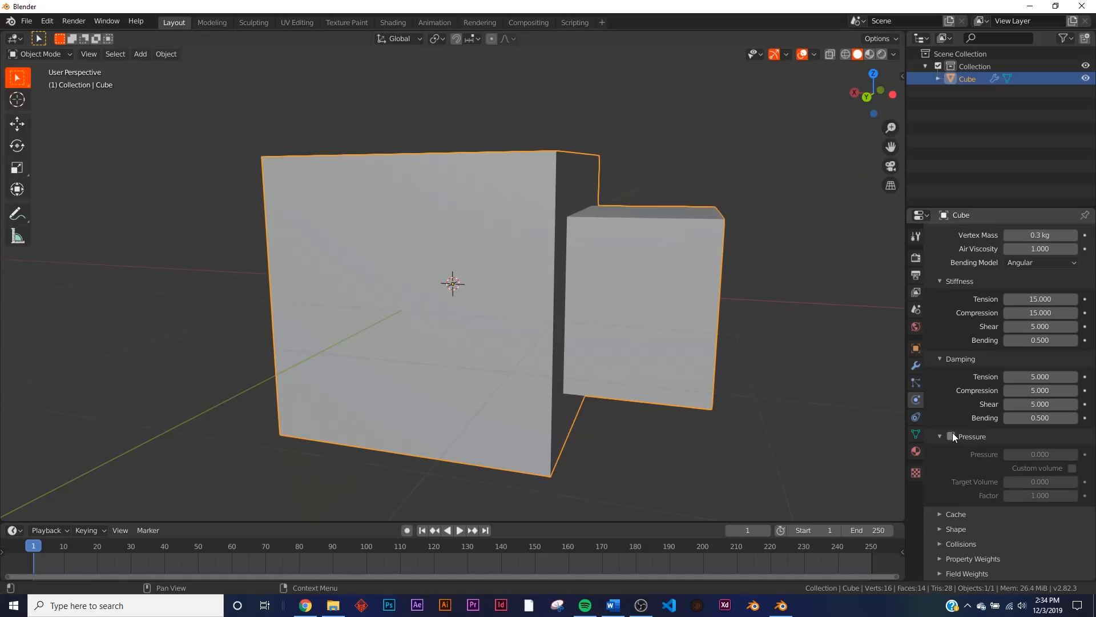
left_click(951, 436)
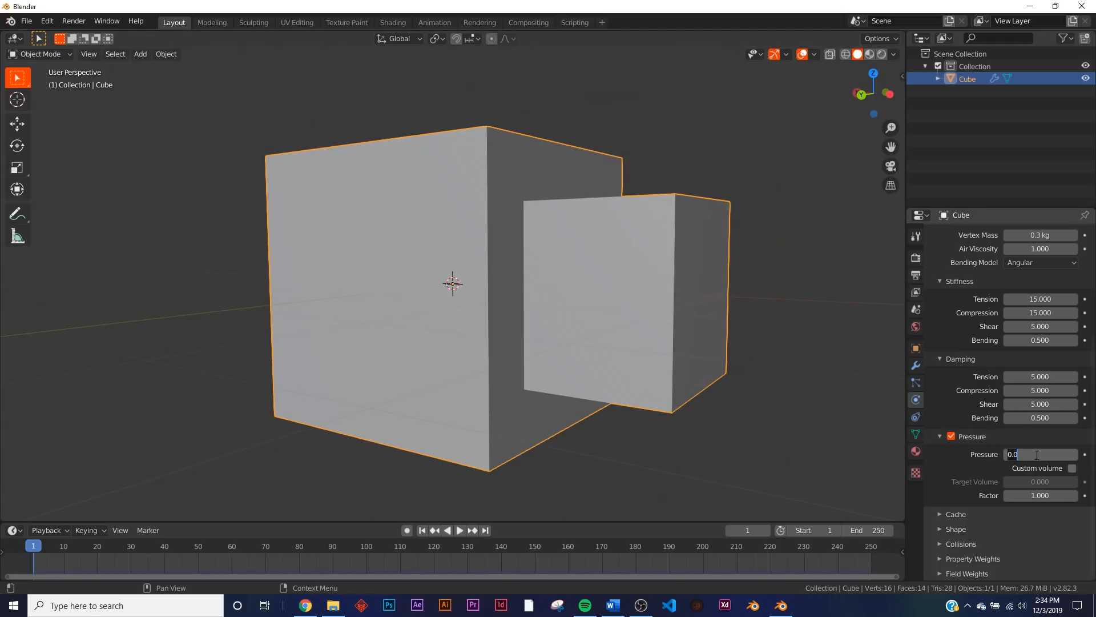
type("3.000")
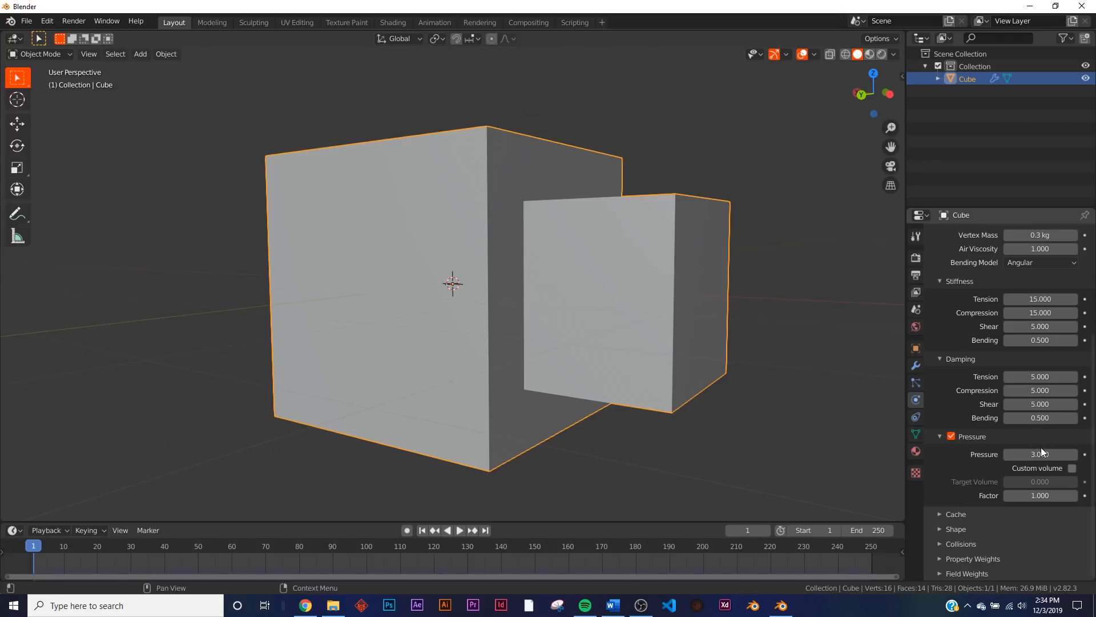
left_click(1072, 468)
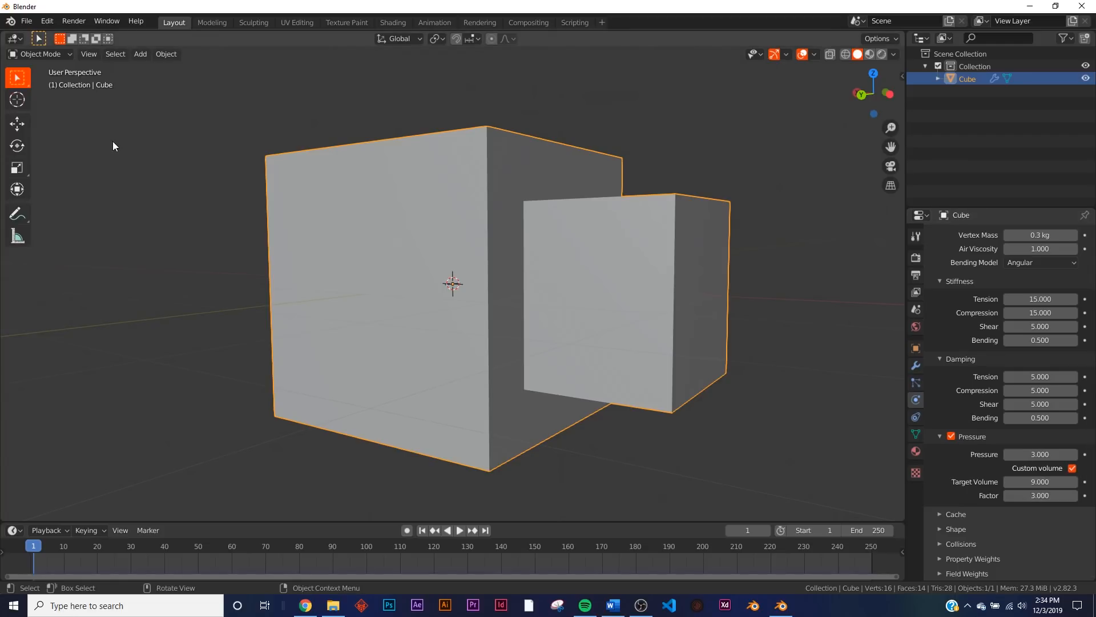
key("g")
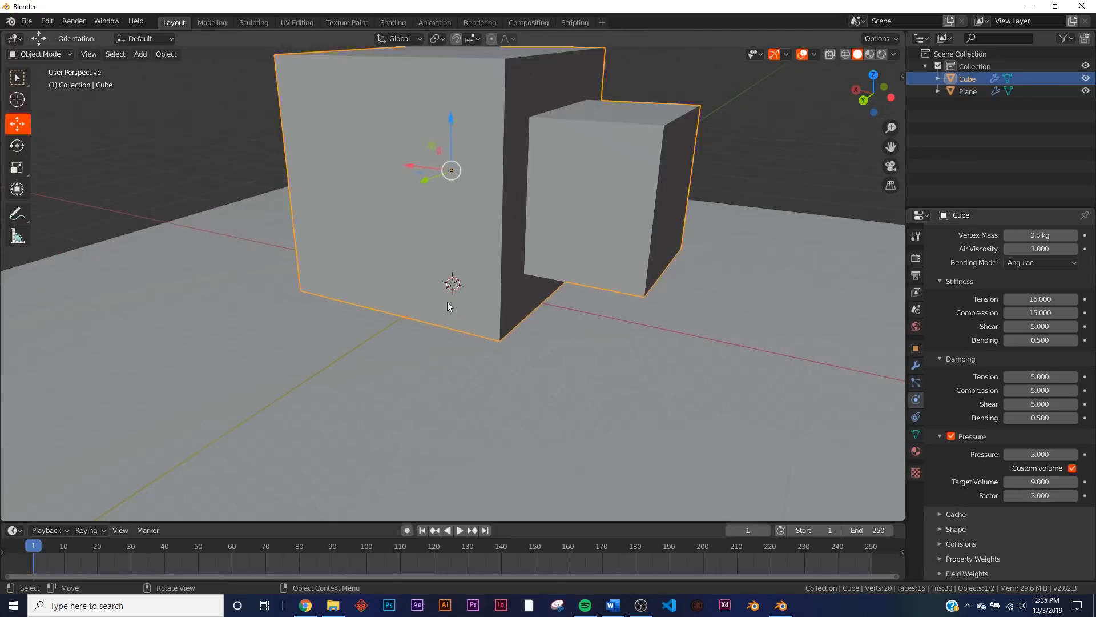
Step: Subdivide the cube with 10 cuts, then play the cloth pressure simulation
key("Tab")
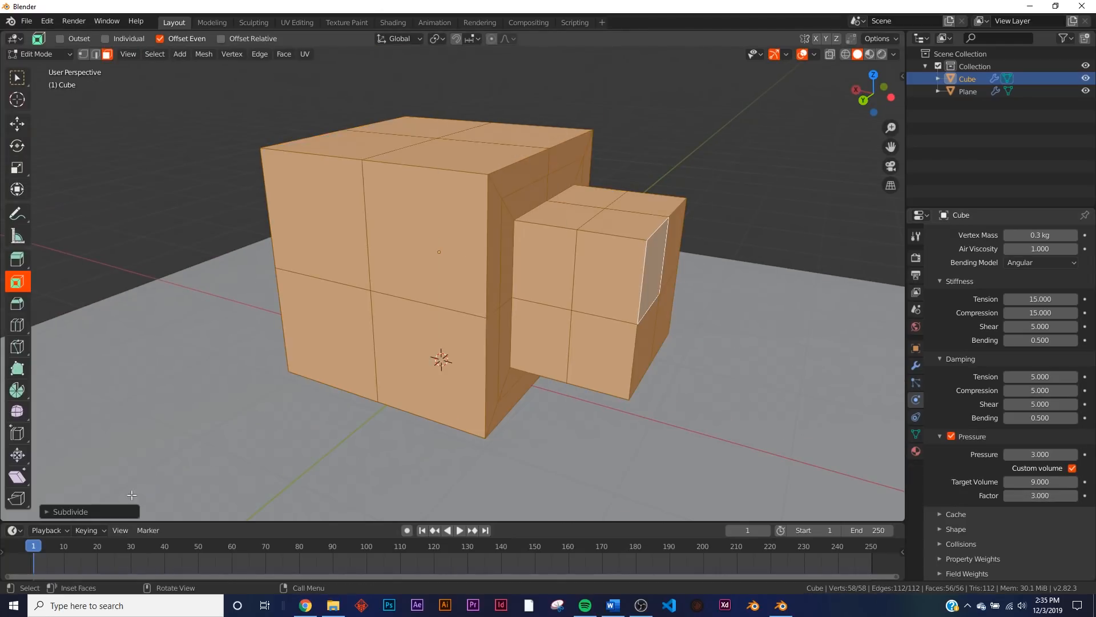
left_click_drag(168, 425, 203, 425)
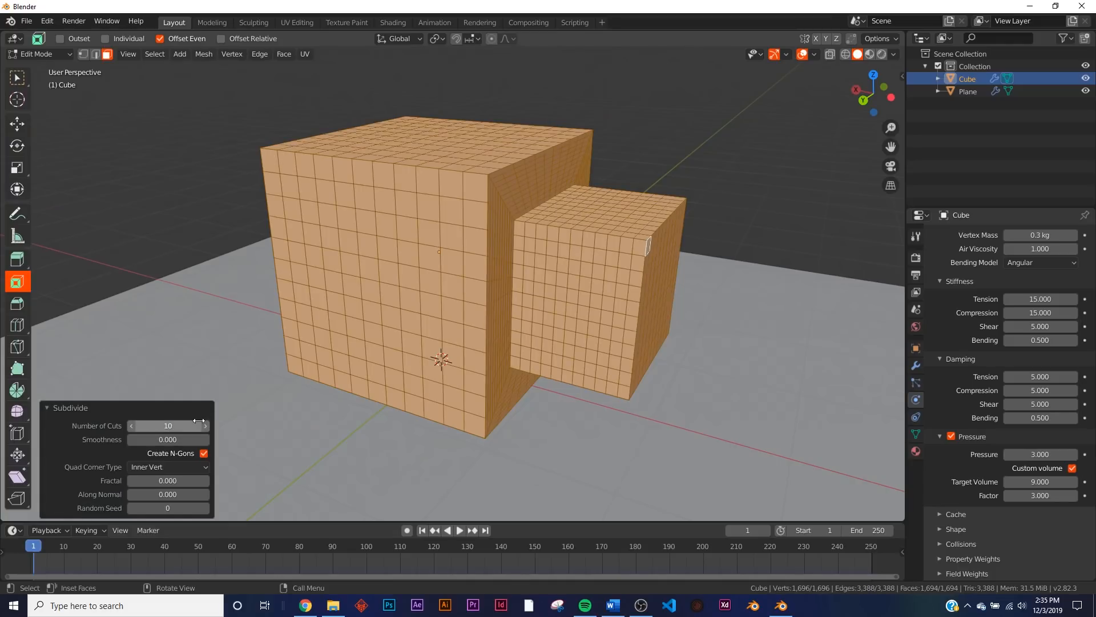
key("Tab")
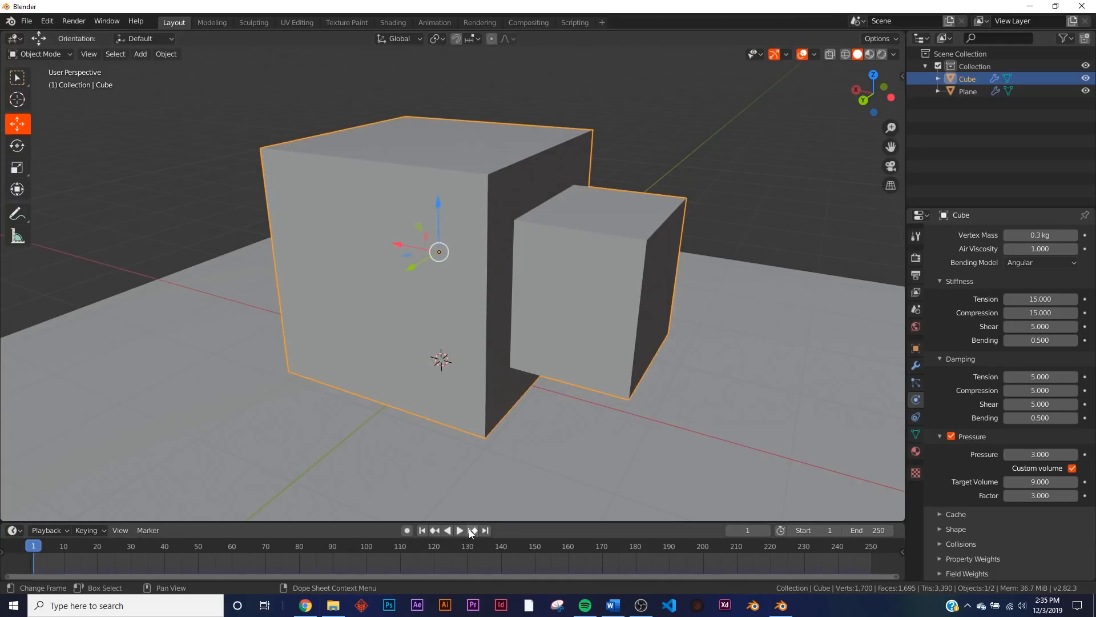
left_click(459, 530)
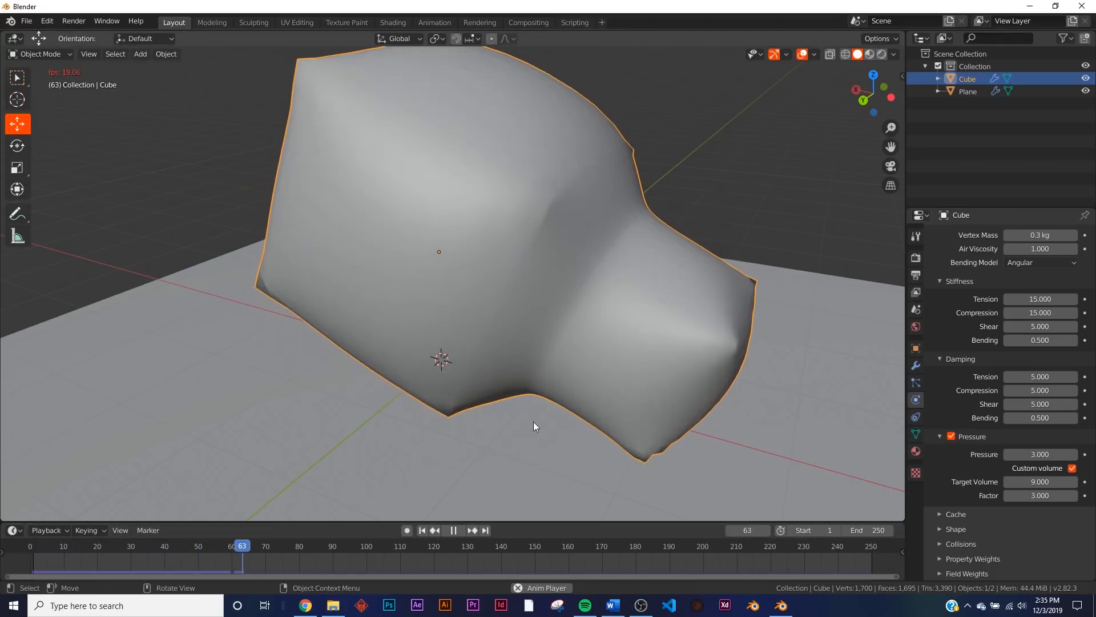
left_click(422, 530)
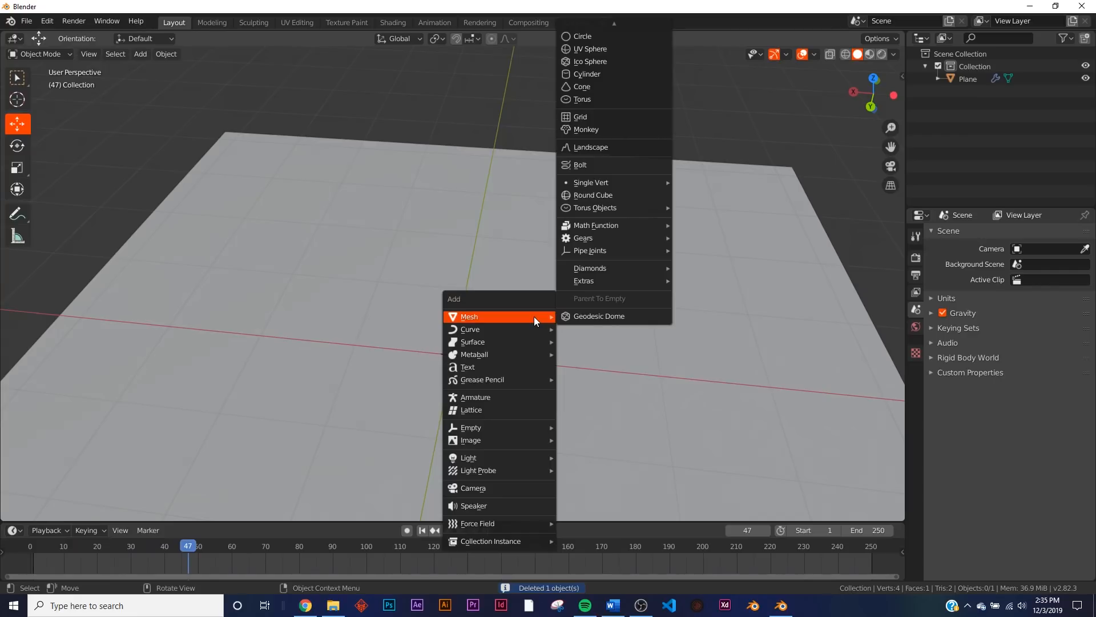
mouse_move(492, 393)
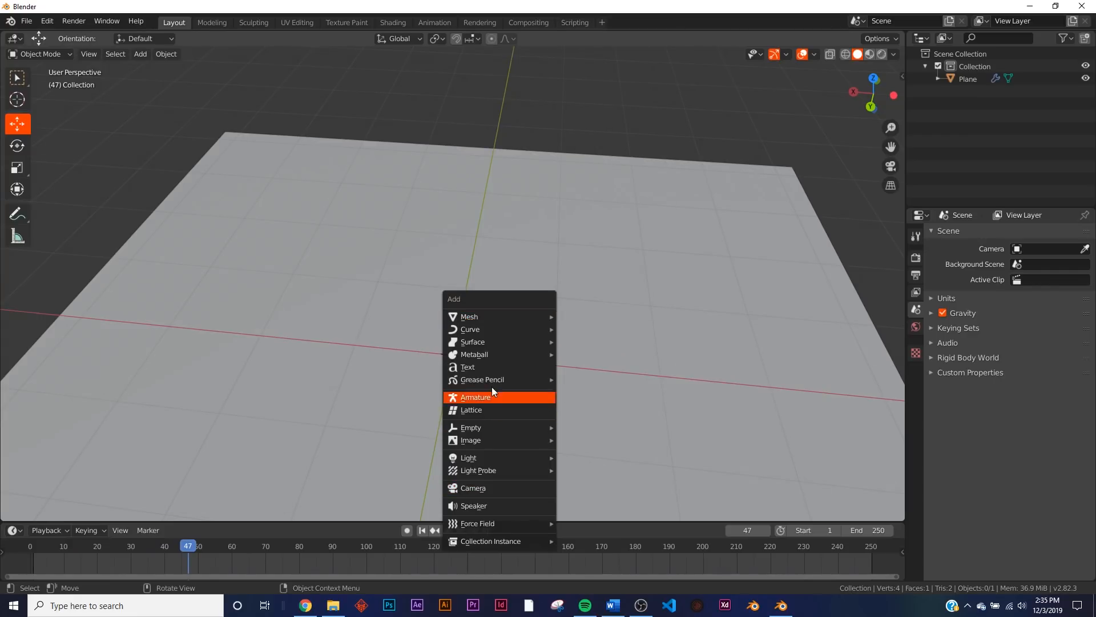
Step: Add a text object 'A' and open its Geometry settings for 0.04 m extrusion
left_click(467, 366)
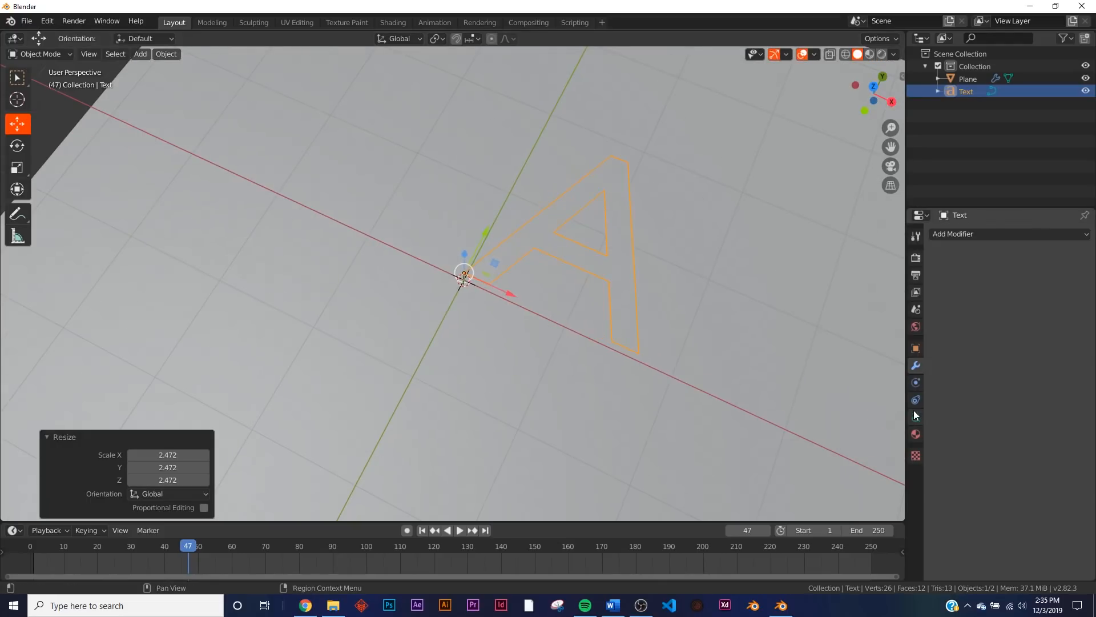
left_click(915, 417)
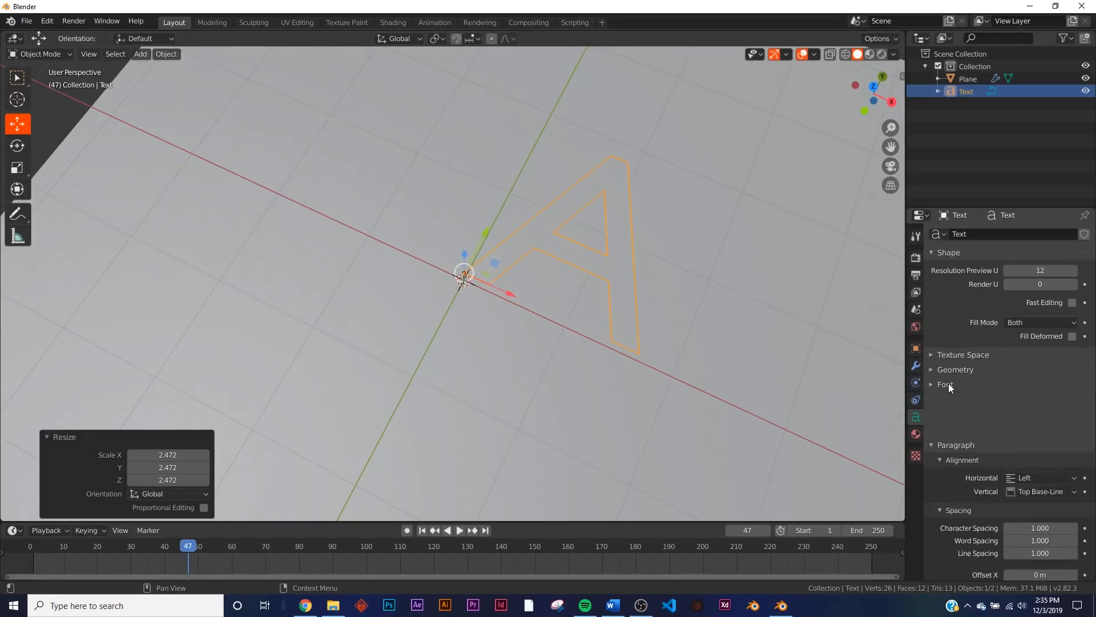
left_click(954, 369)
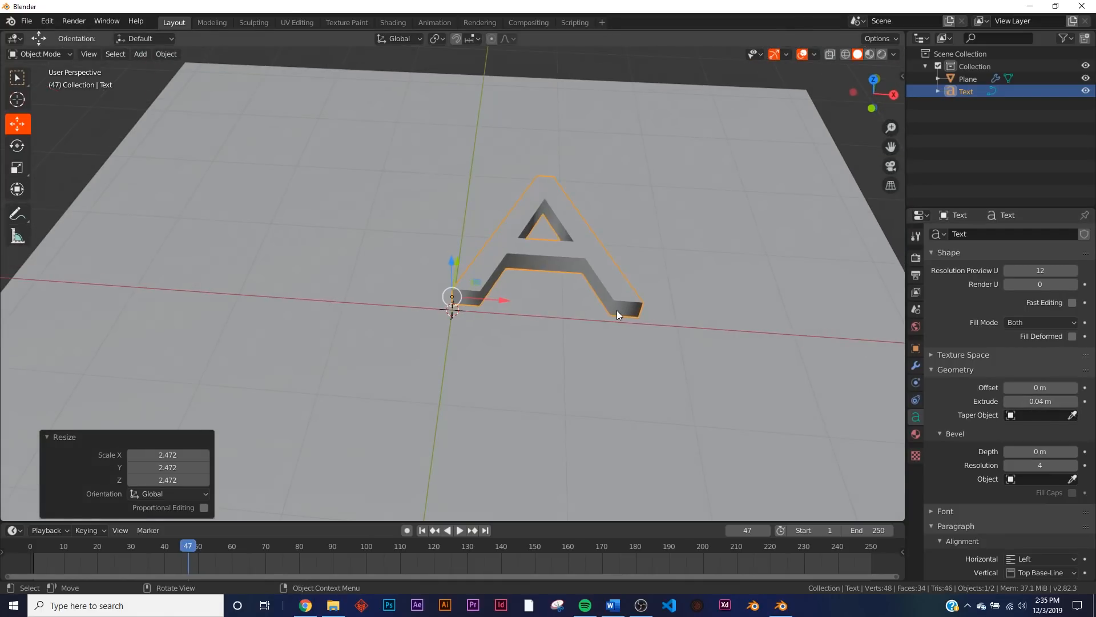
Step: Convert the letter A text object into a mesh via F3 search 'con'
key("F3")
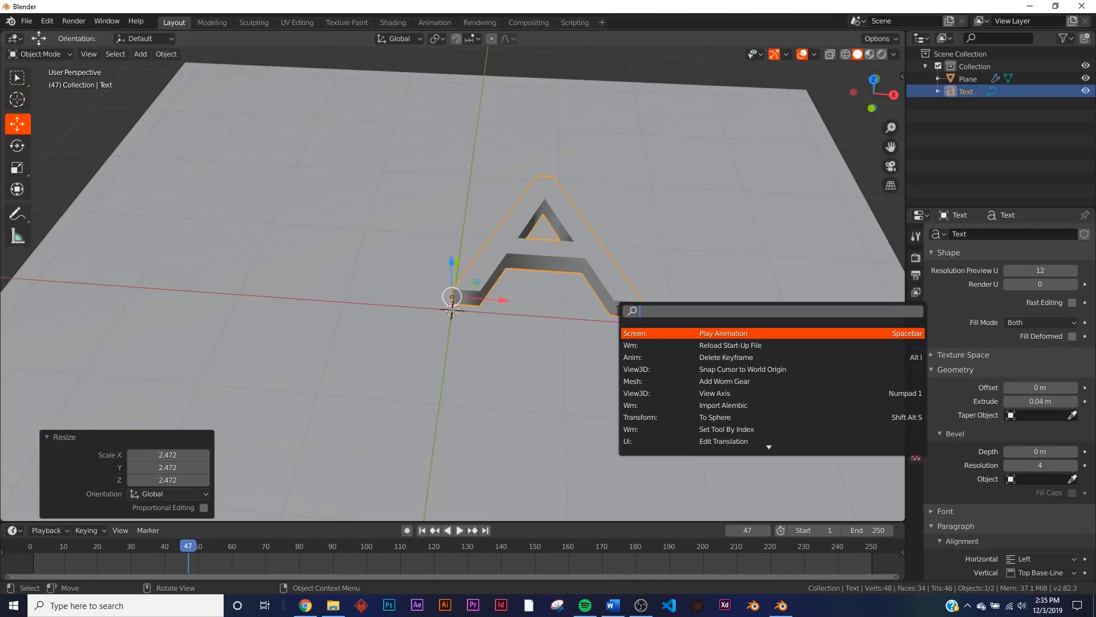
type("con")
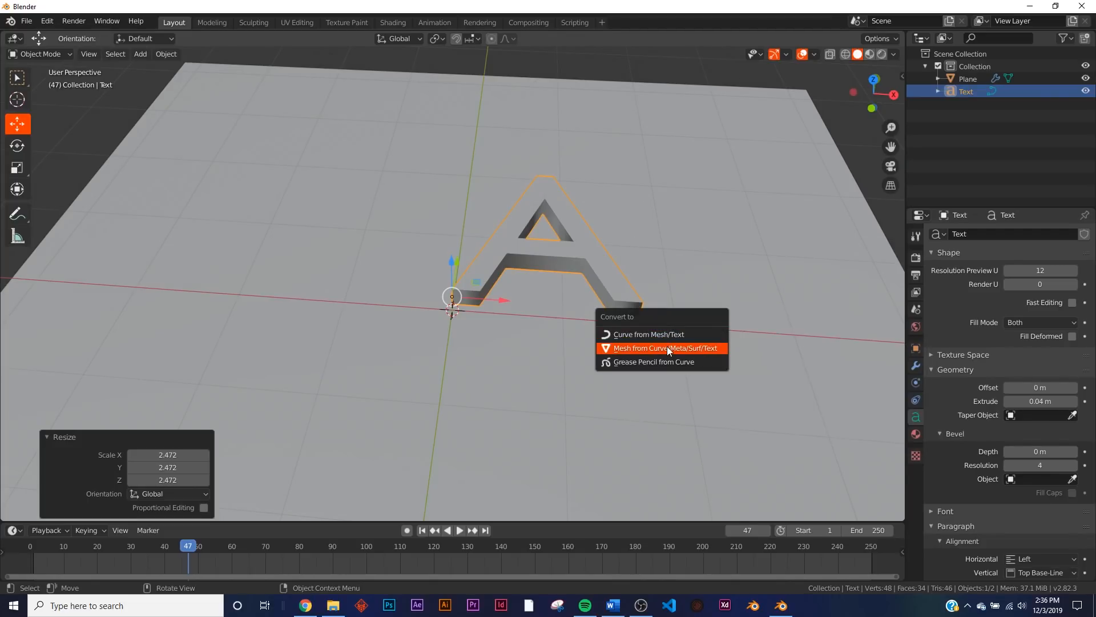
left_click(667, 348)
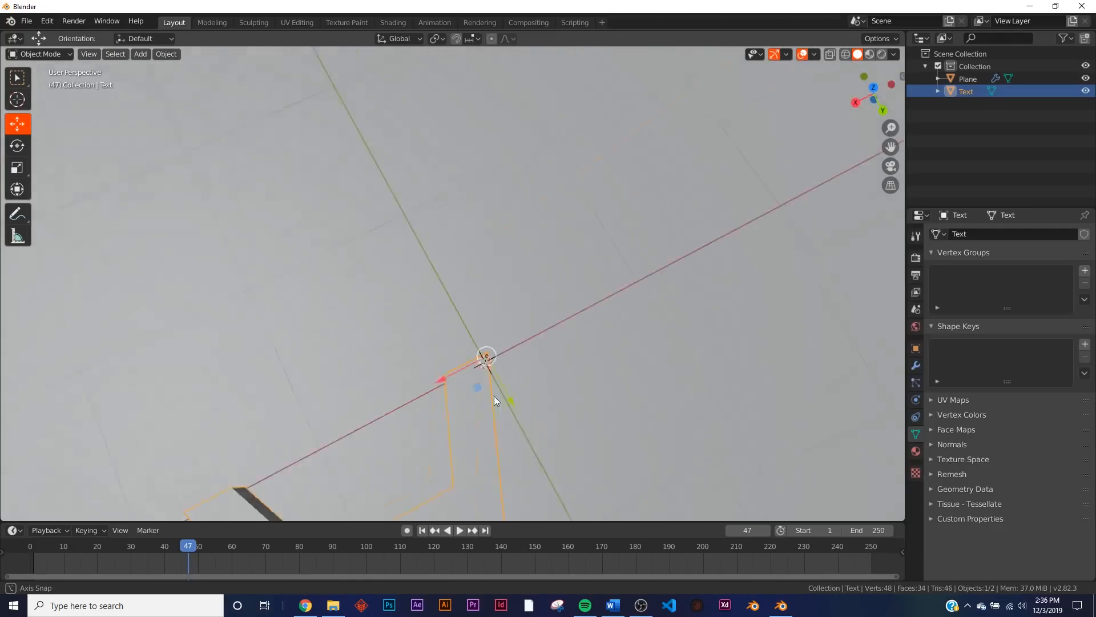
Step: Add a Remesh modifier in Sharp mode to the letter A
left_click(982, 233)
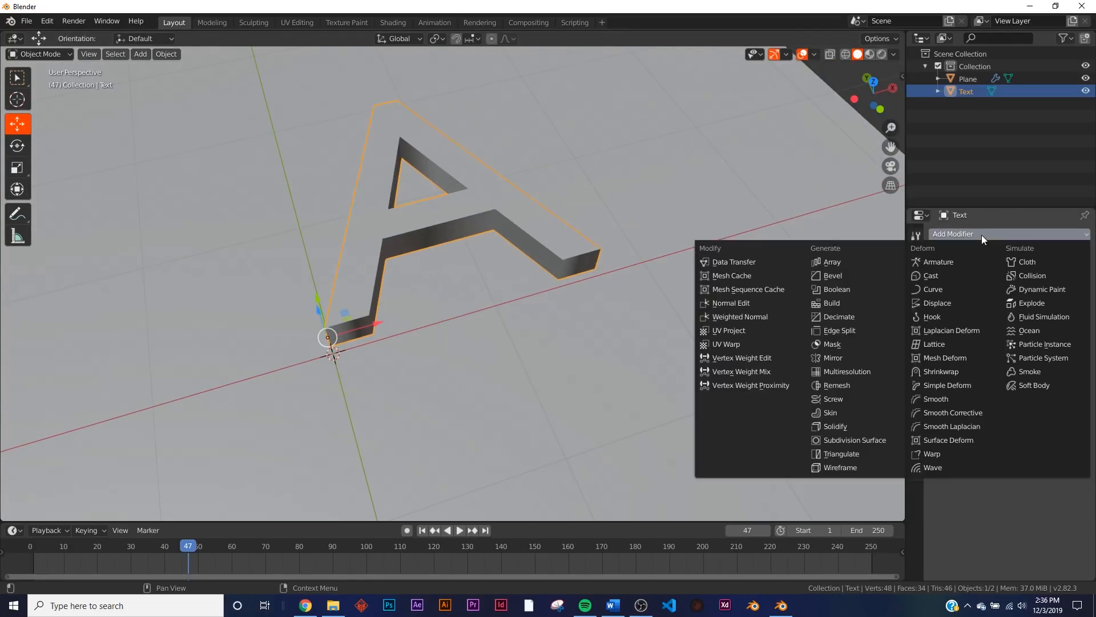
mouse_move(1023, 242)
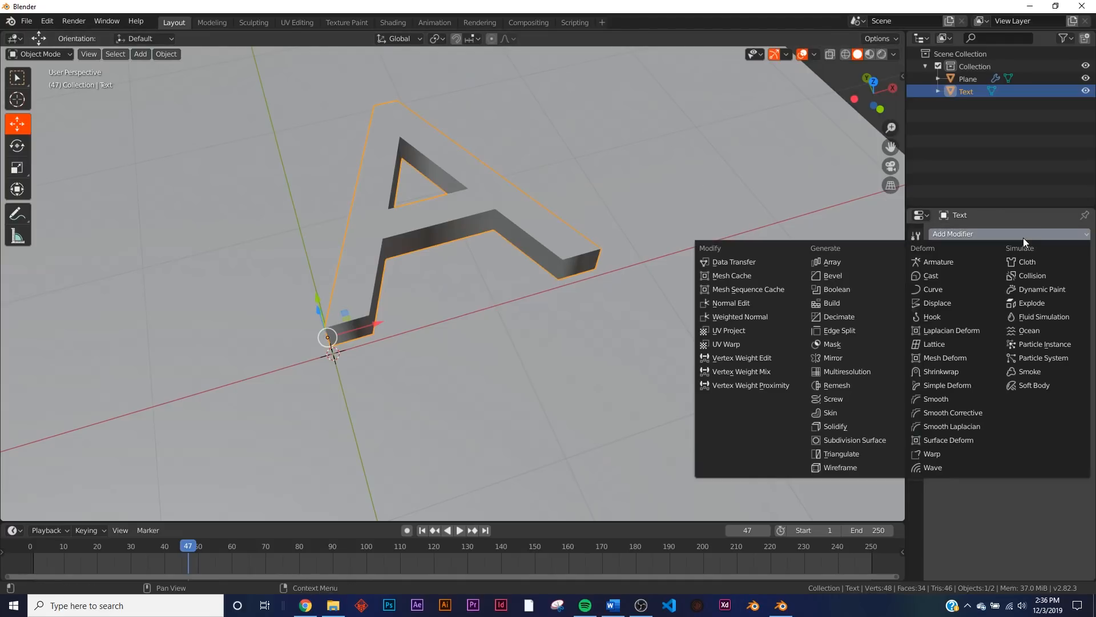
left_click(839, 385)
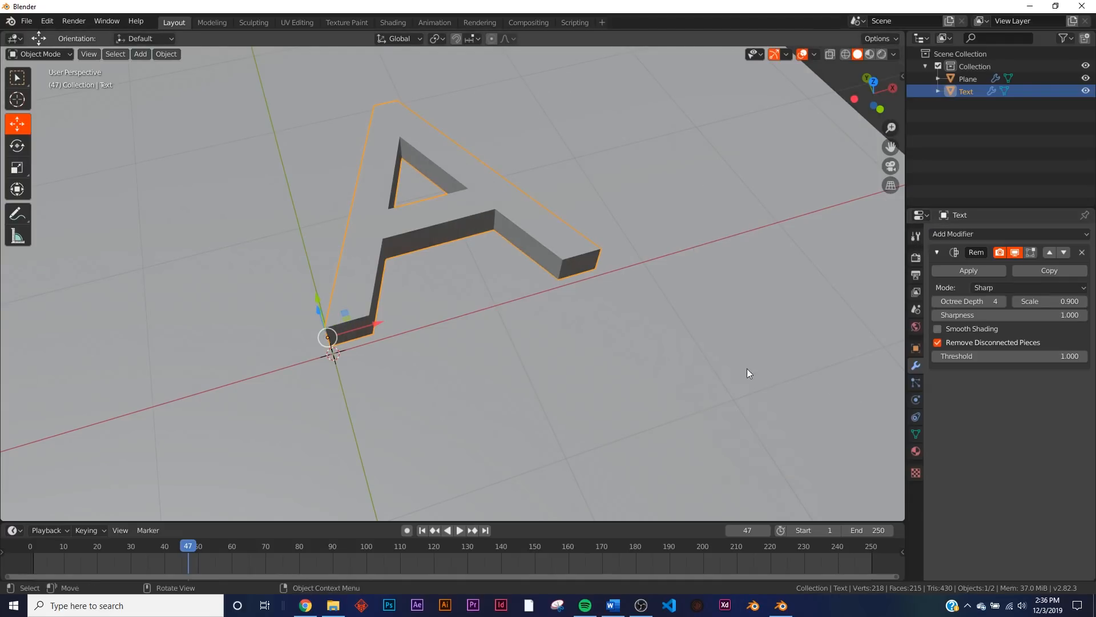
left_click(969, 301)
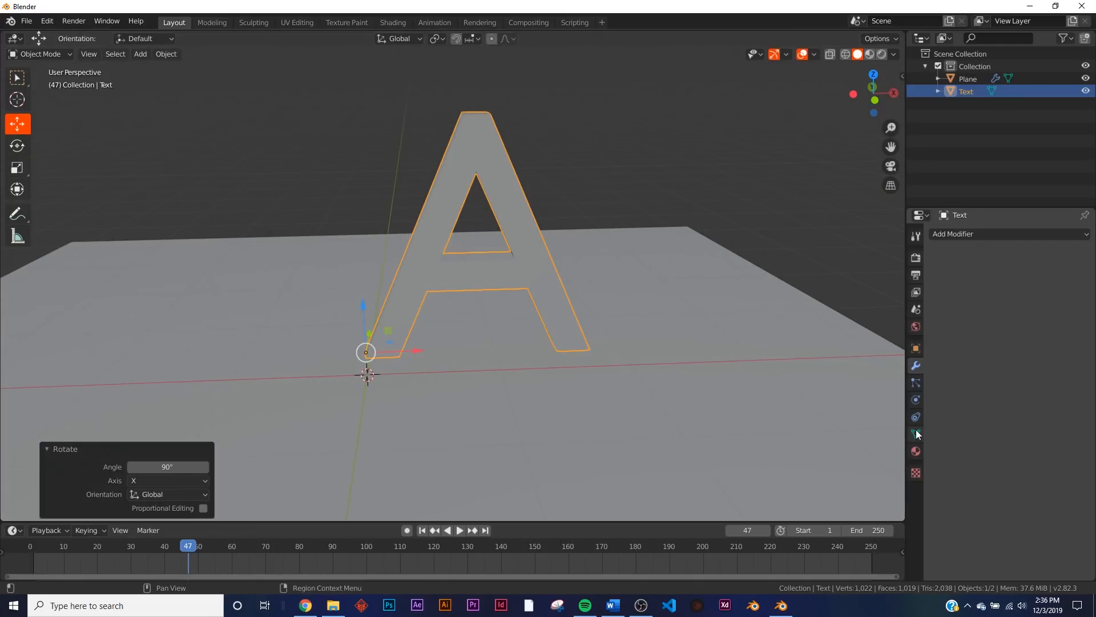
Step: Enable cloth physics on the letter A
left_click(916, 416)
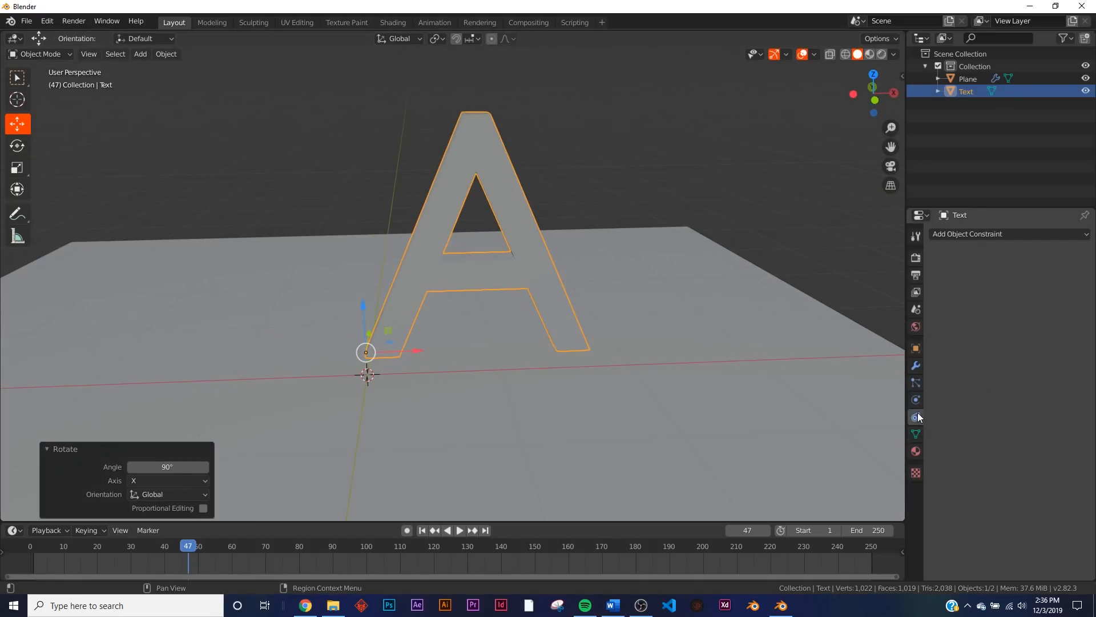
left_click(915, 400)
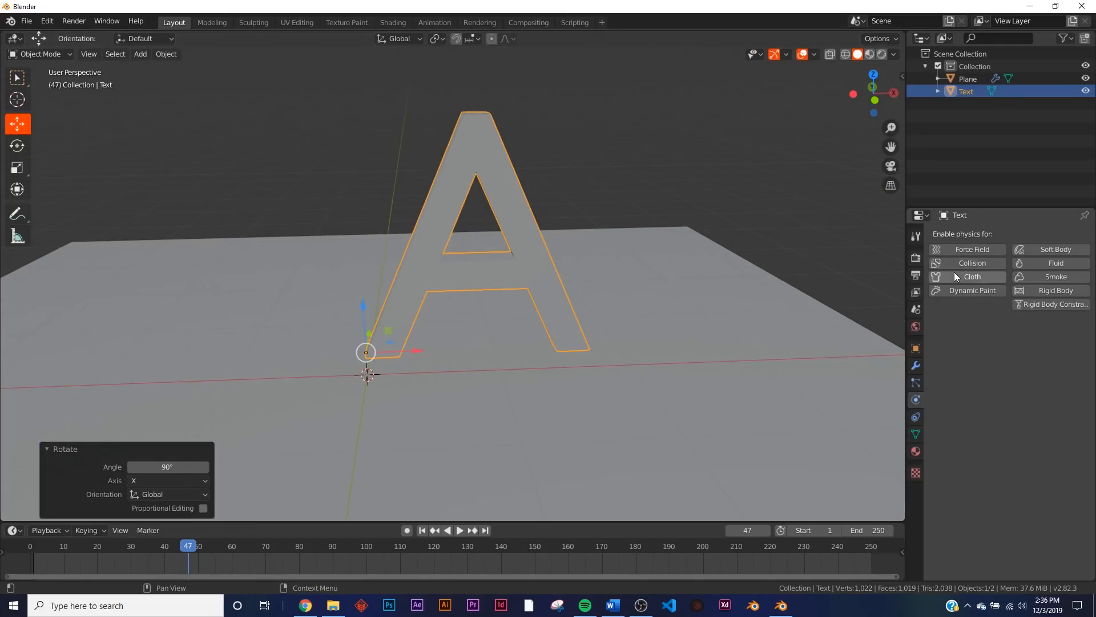
left_click(972, 277)
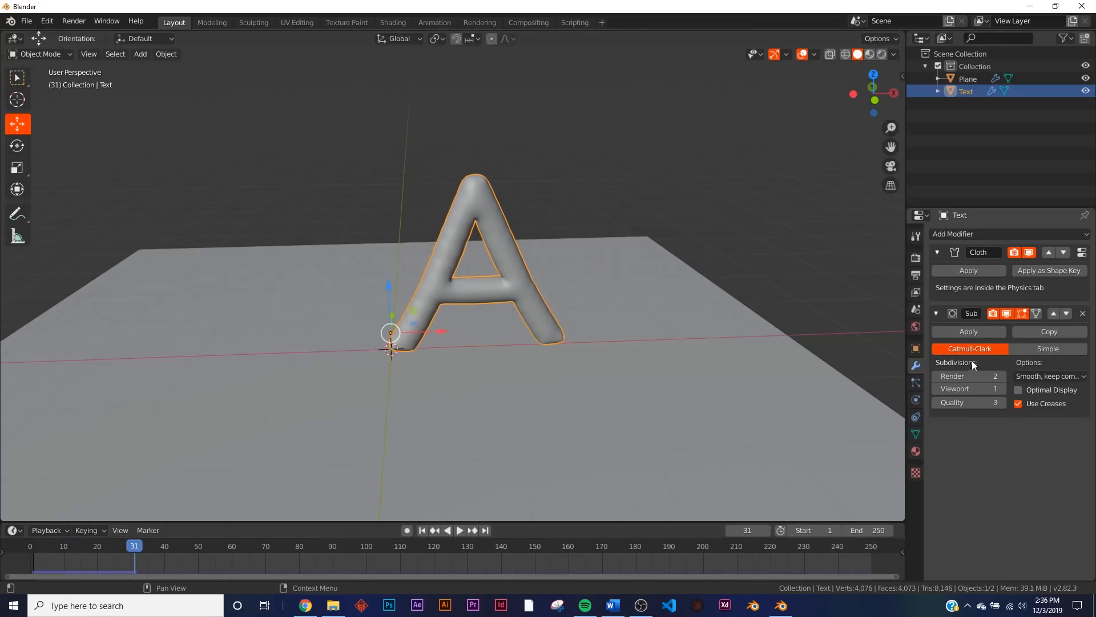
Step: Play the inflation simulation and switch viewport shading to a metallic MatCap
left_click(422, 530)
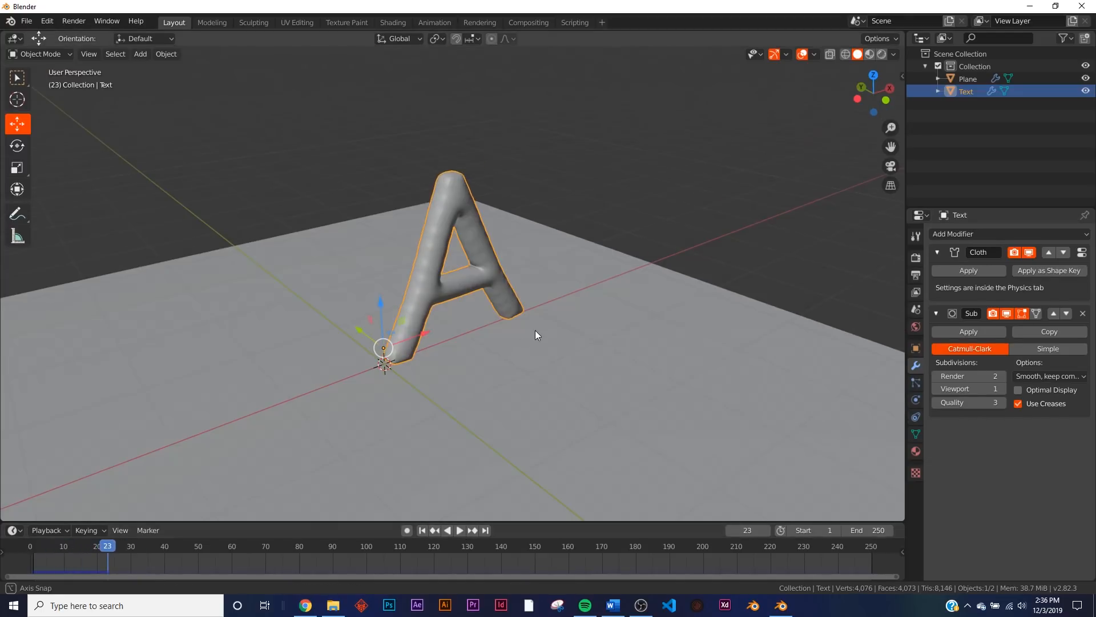
left_click(893, 55)
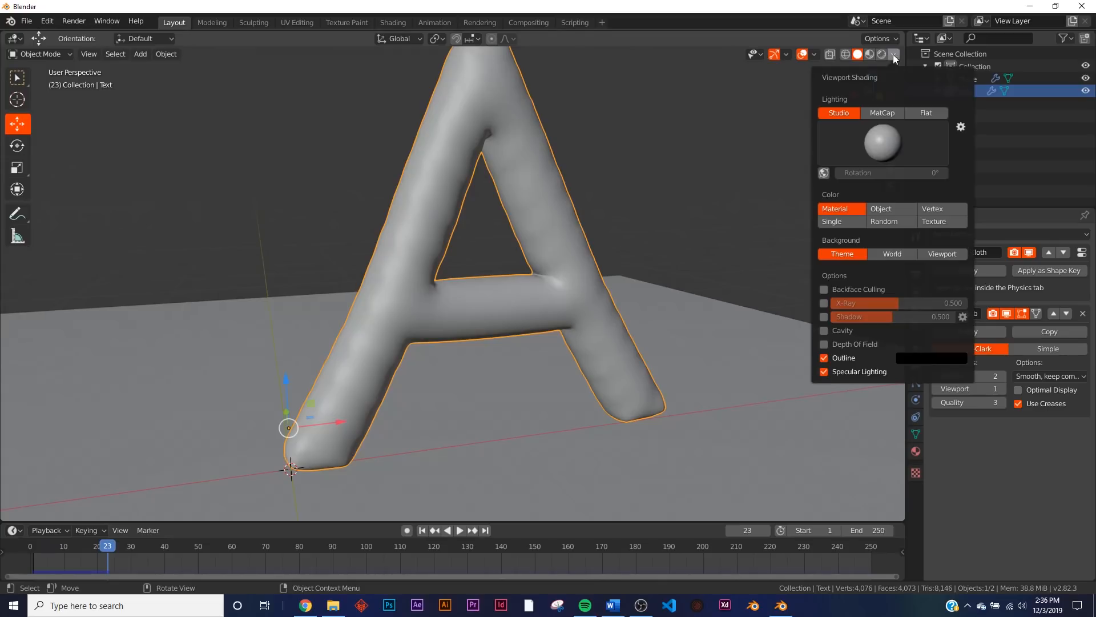
left_click(883, 113)
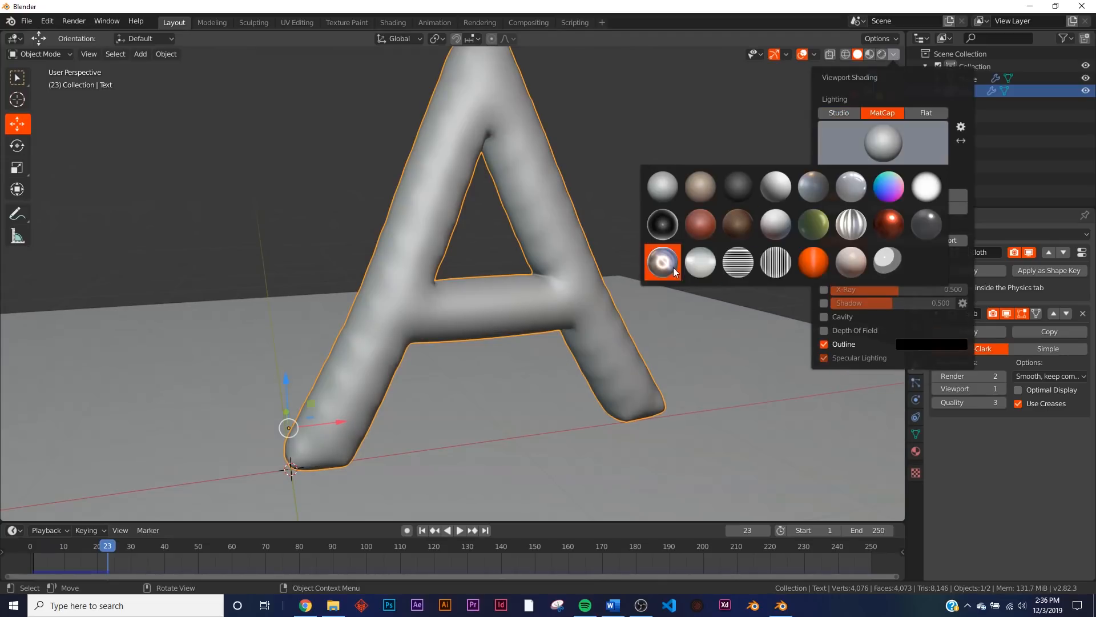